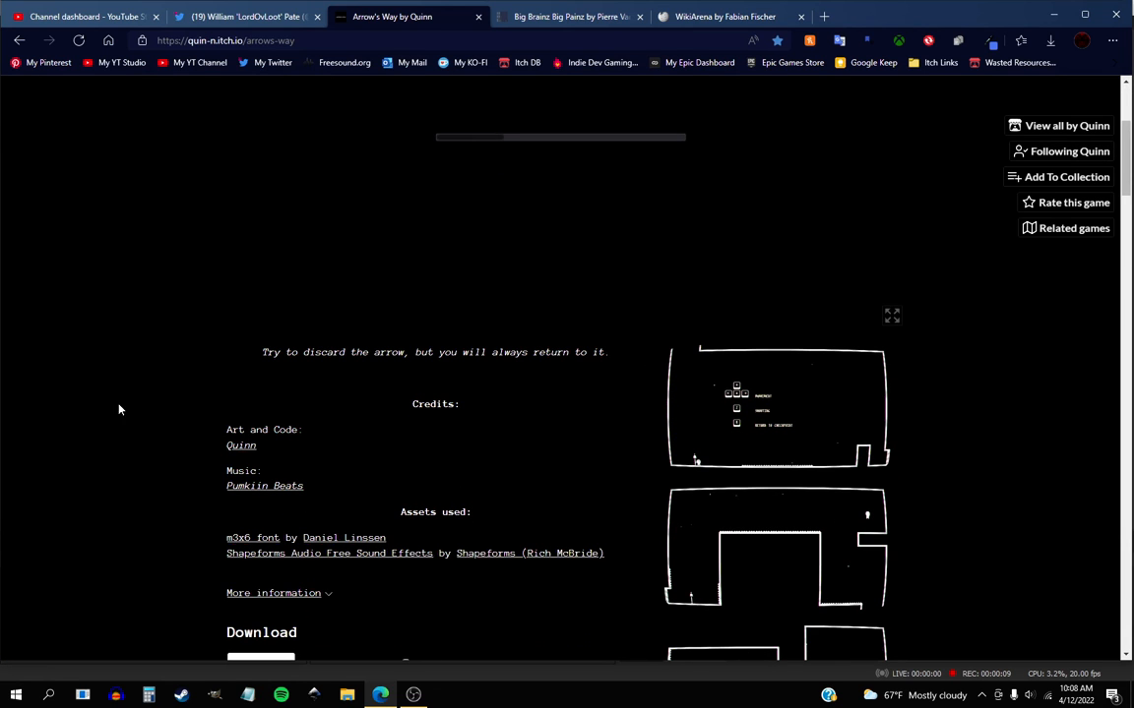
mouse_move(466, 381)
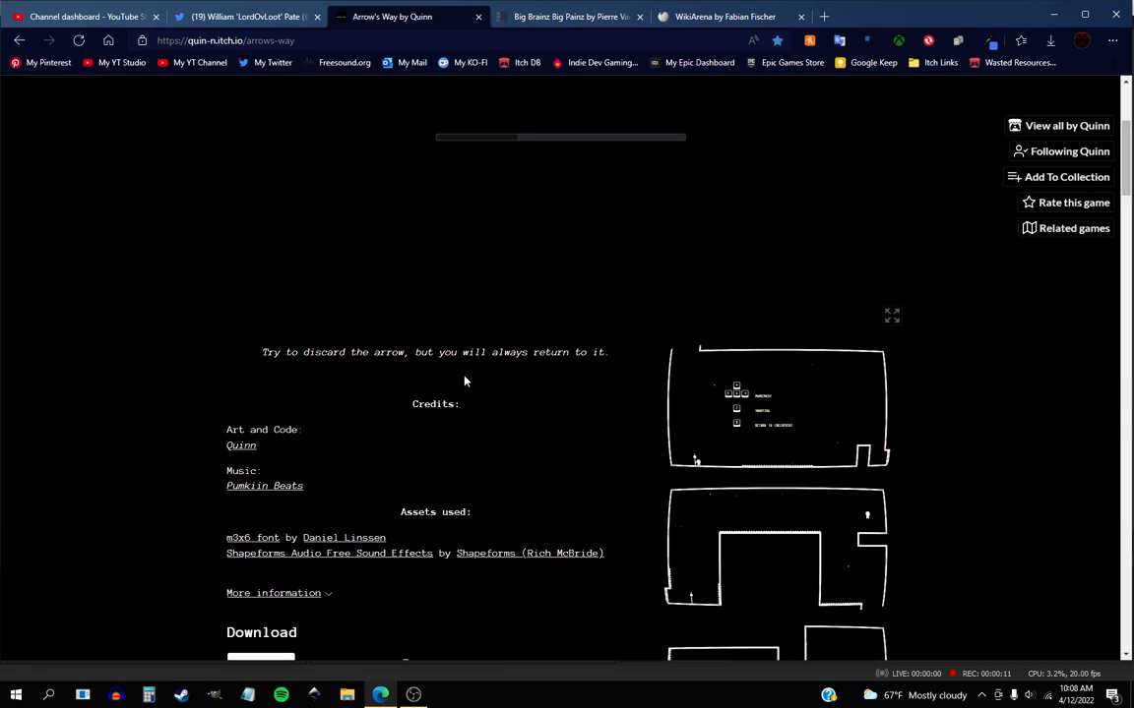
mouse_move(382, 411)
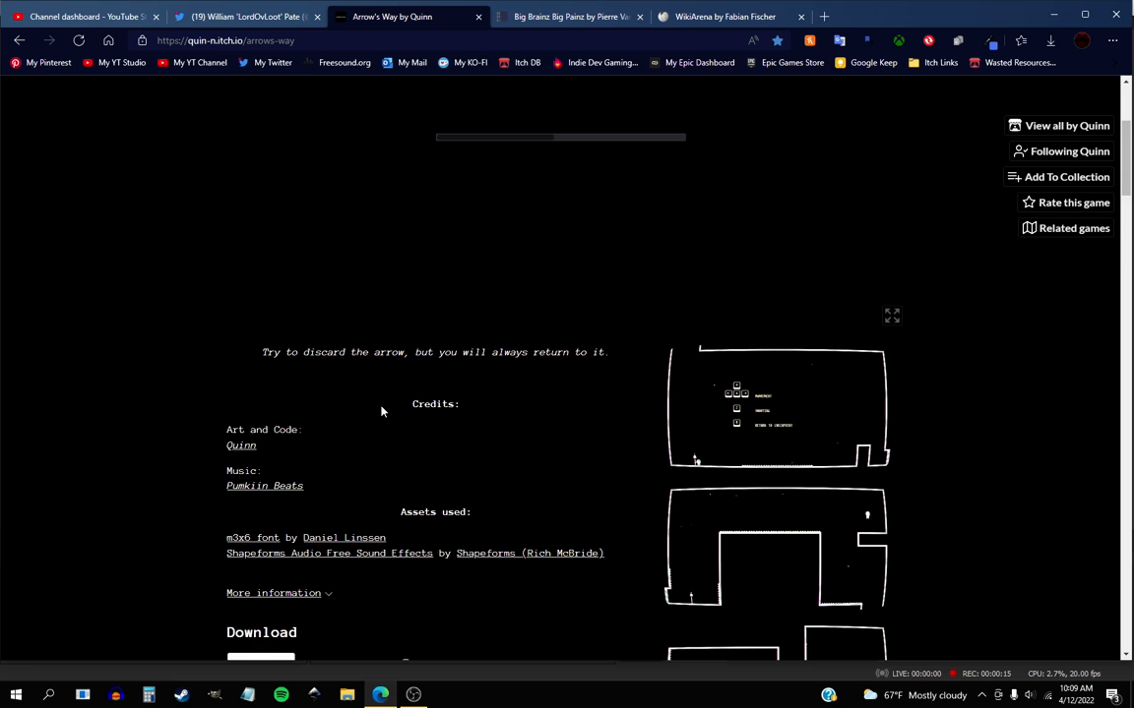
Step: Scroll down the Arrow's Way page to the Linux and Windows downloads and comments
scroll("down", 3)
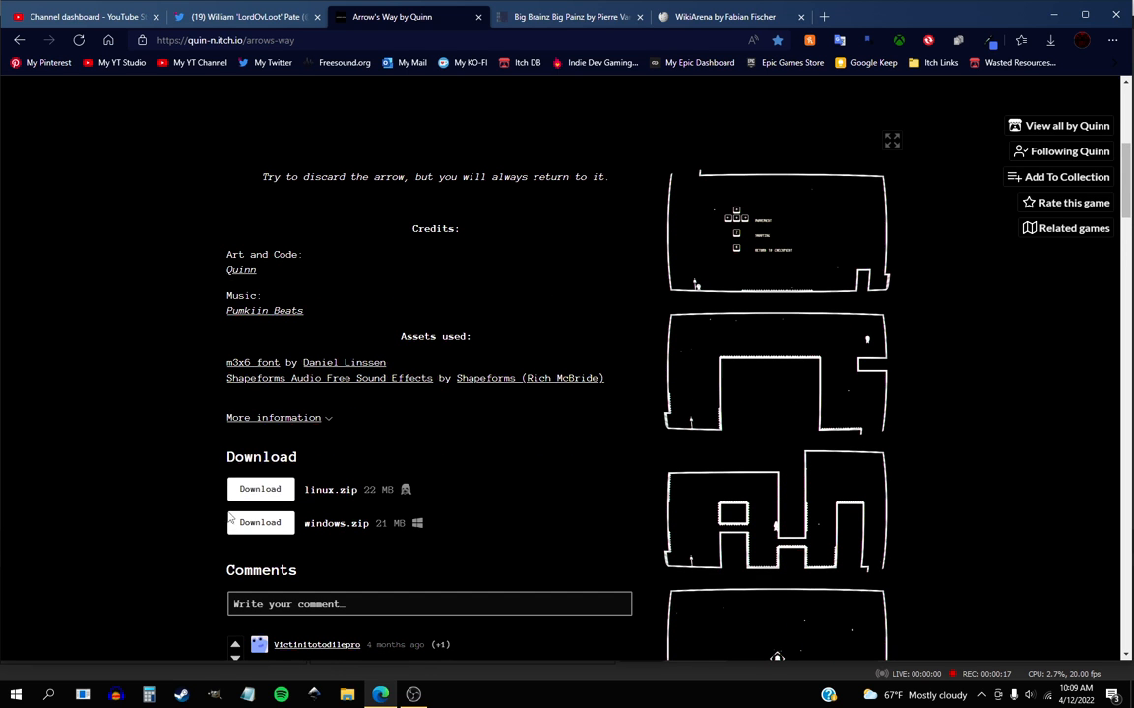
mouse_move(234, 388)
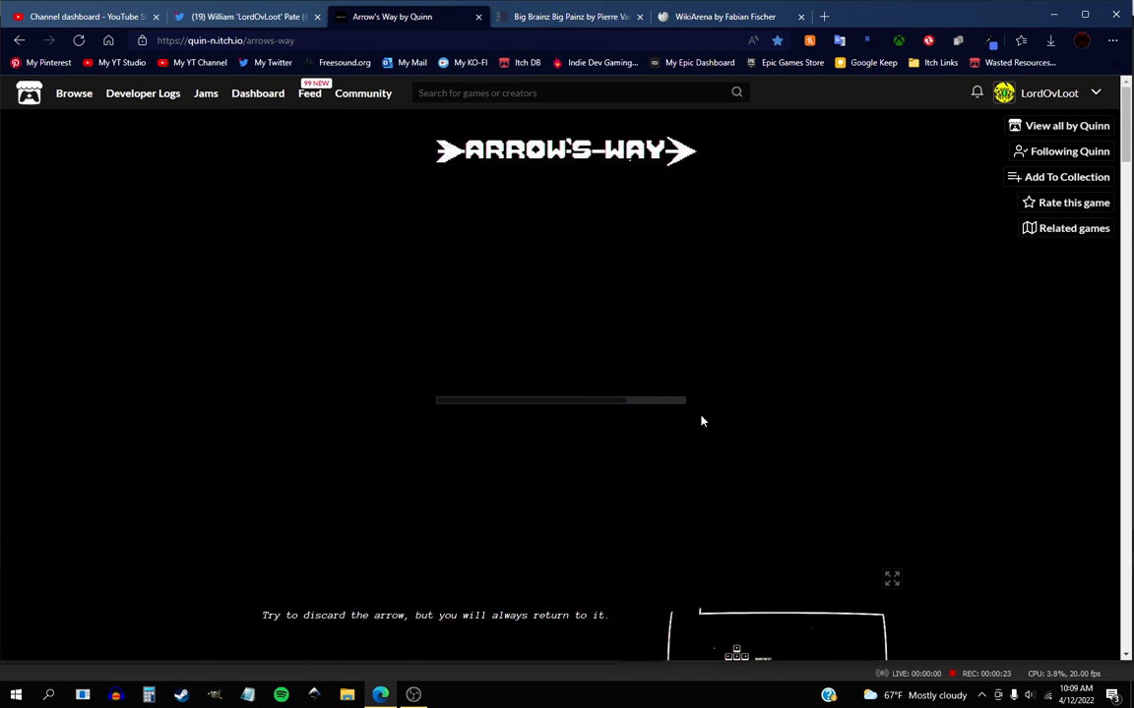
Step: Once Arrow's Way loads, switch the game embed to fullscreen at its title menu
scroll("down", 3)
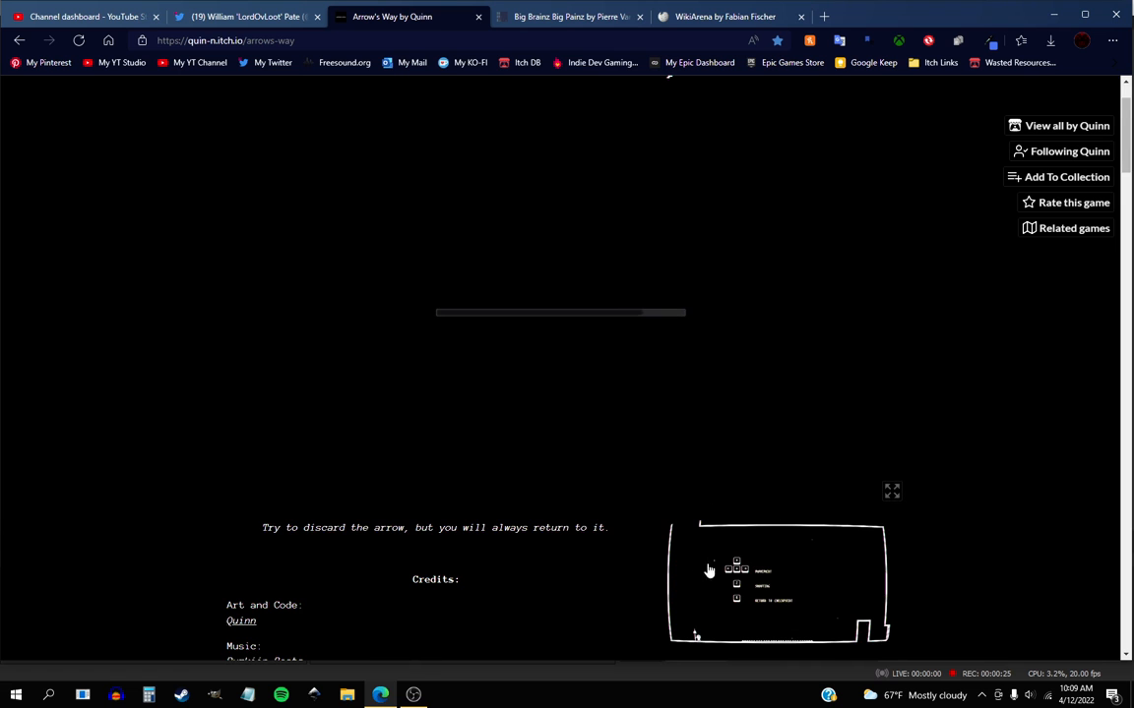
scroll("down", 3)
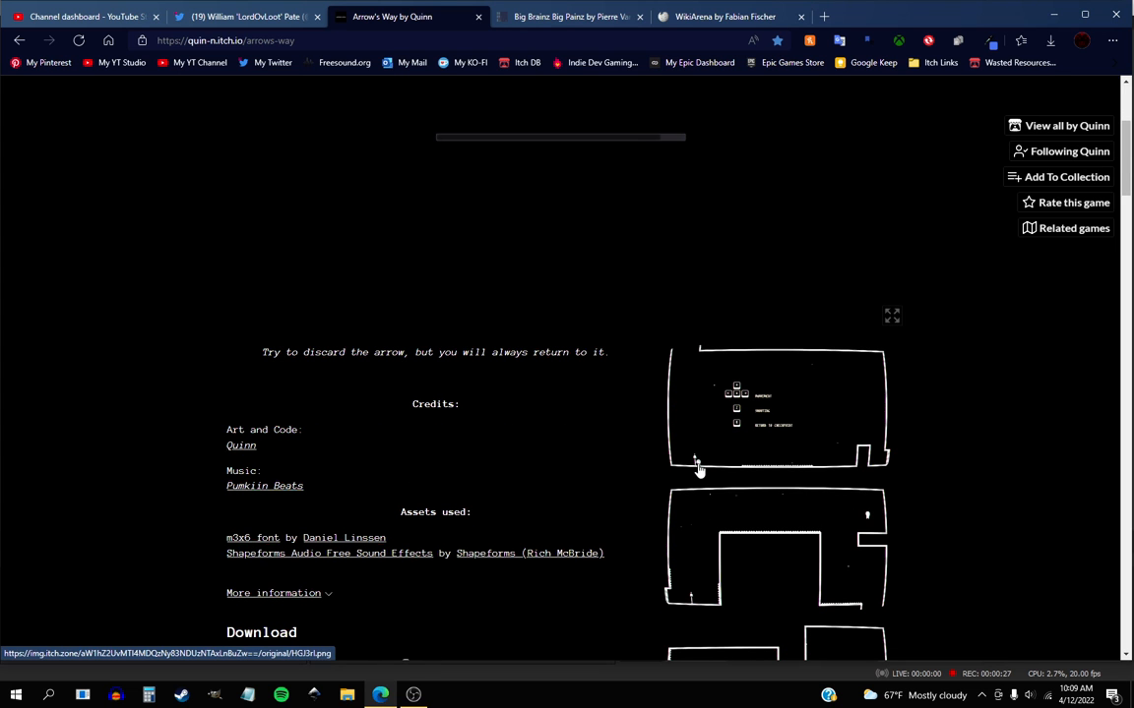
mouse_move(638, 523)
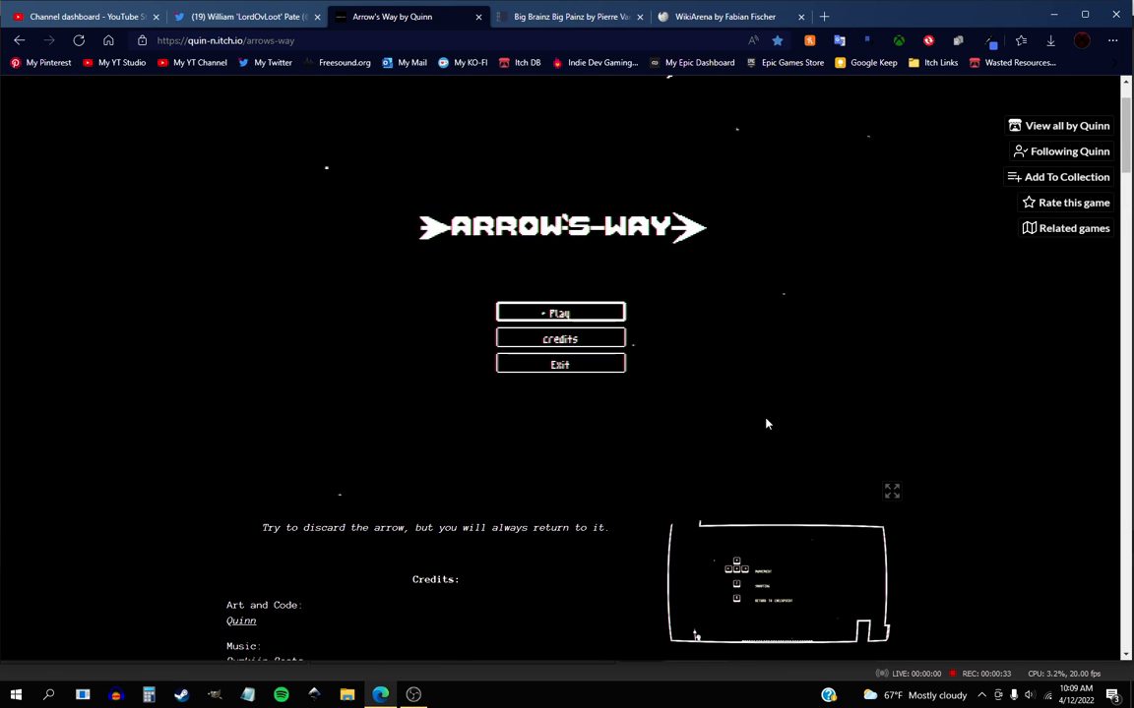
left_click(892, 491)
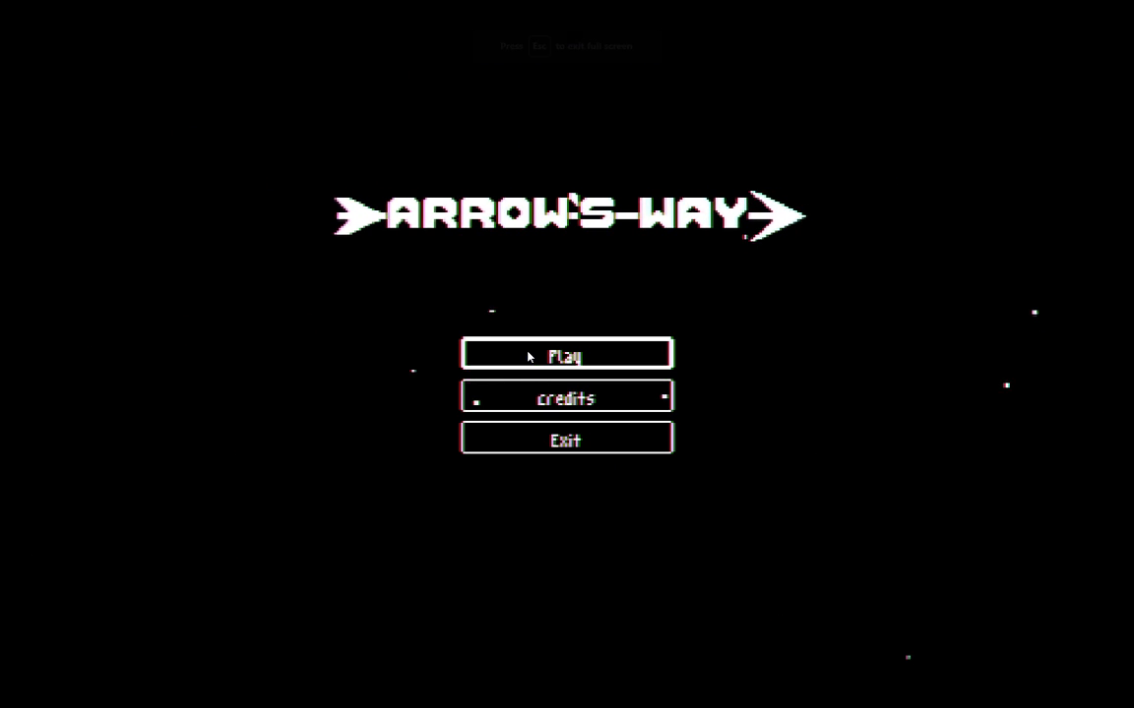
Step: Start the first Arrow's Way level from the title menu's Play option
left_click(566, 354)
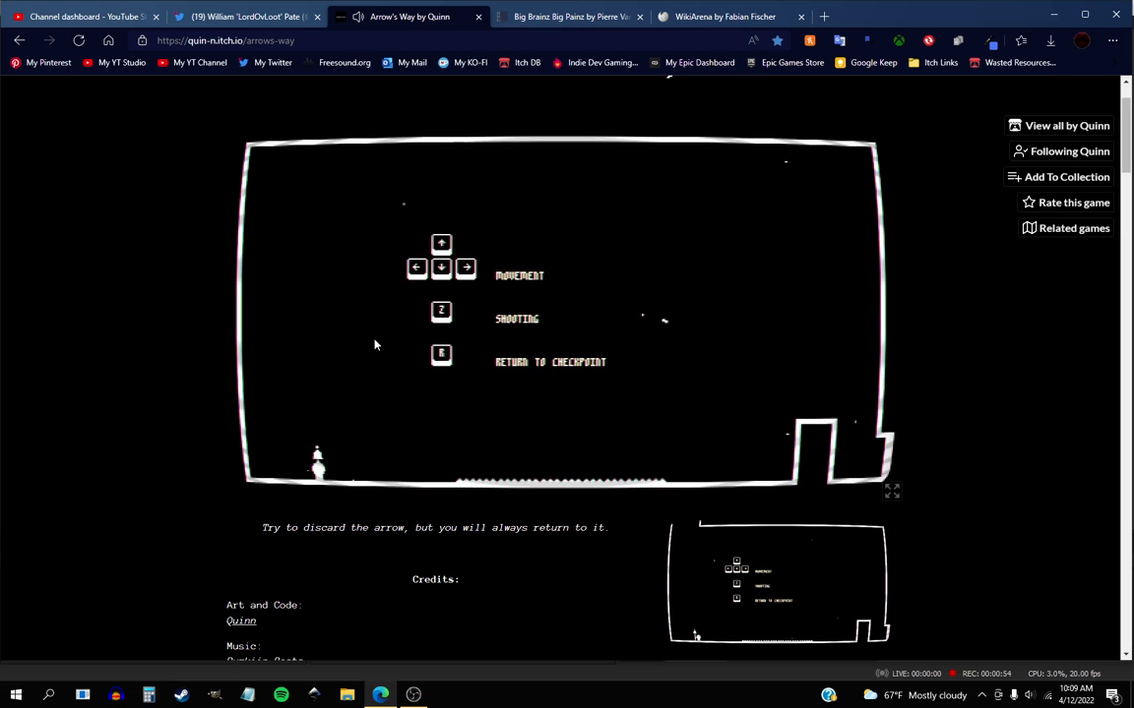
mouse_move(588, 418)
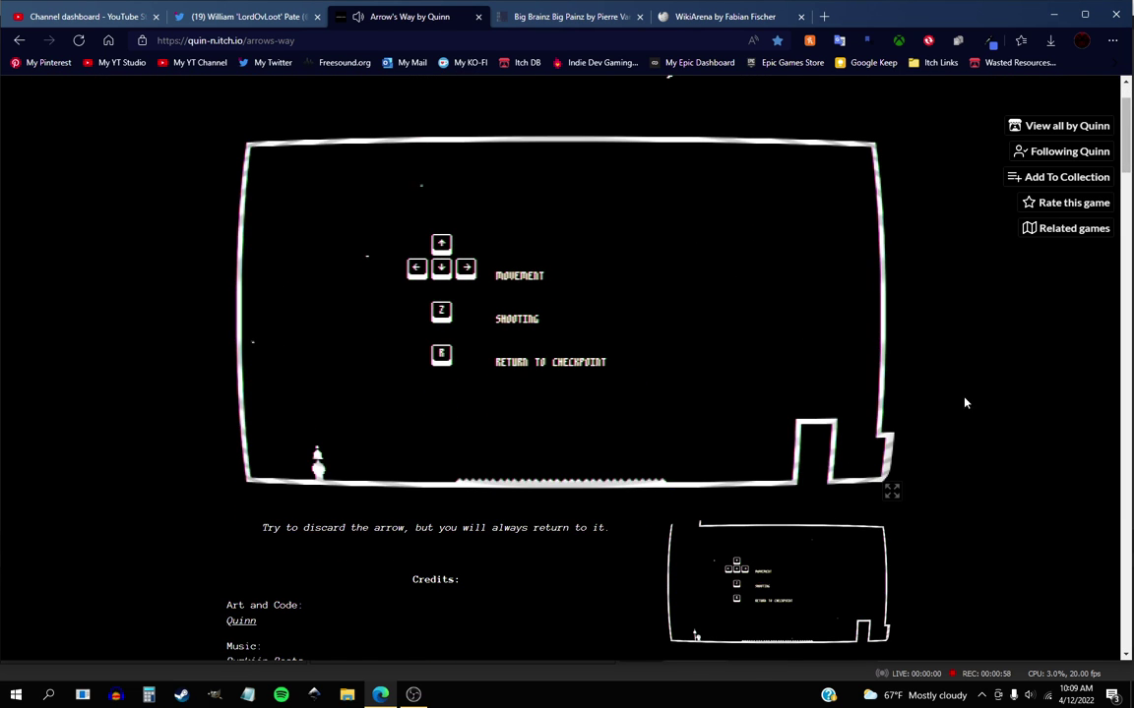
Step: Show the first level with its controls guide in fullscreen
left_click(889, 494)
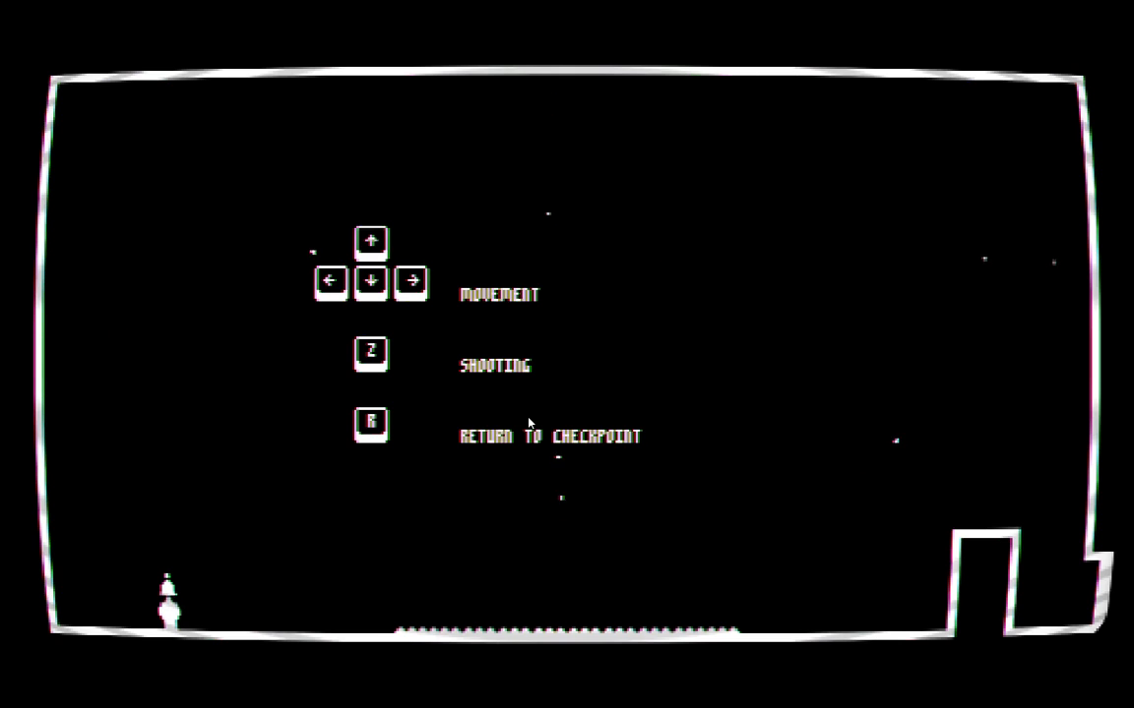
mouse_move(909, 242)
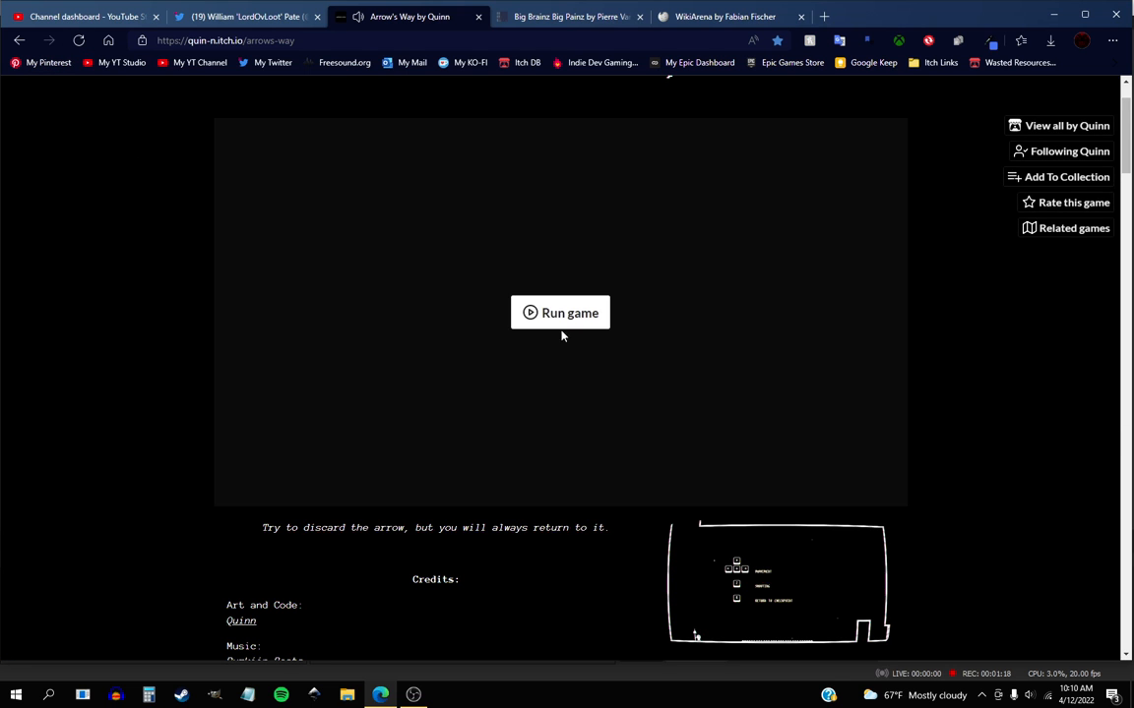
left_click(560, 313)
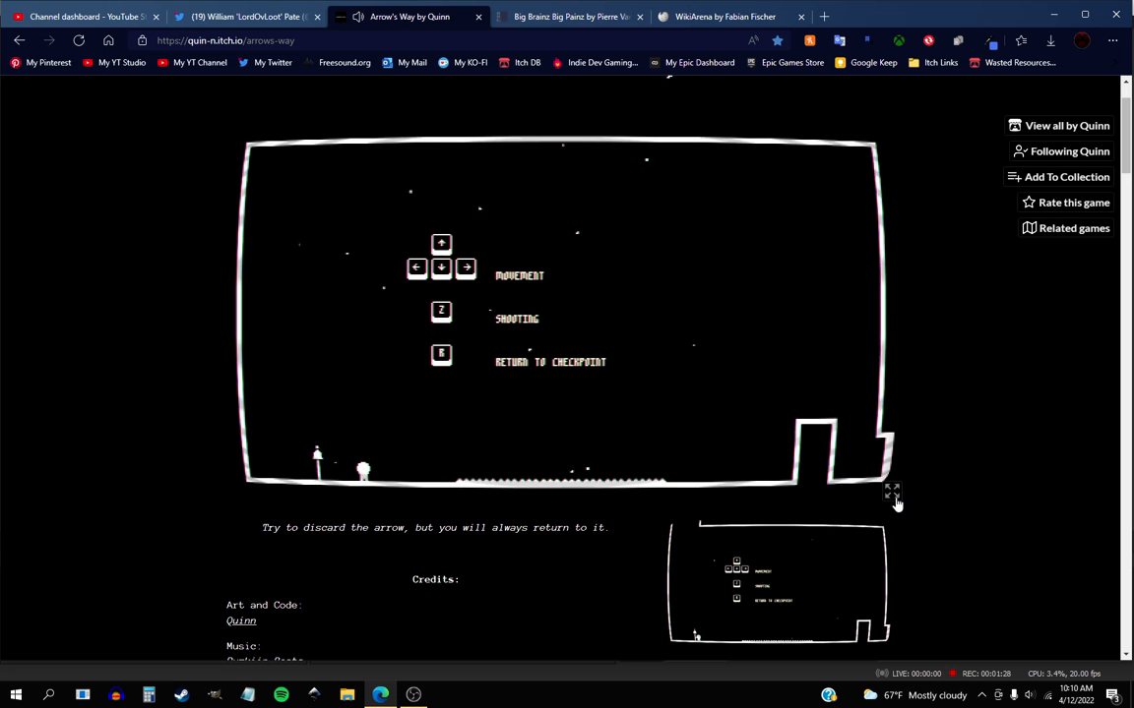
left_click(890, 491)
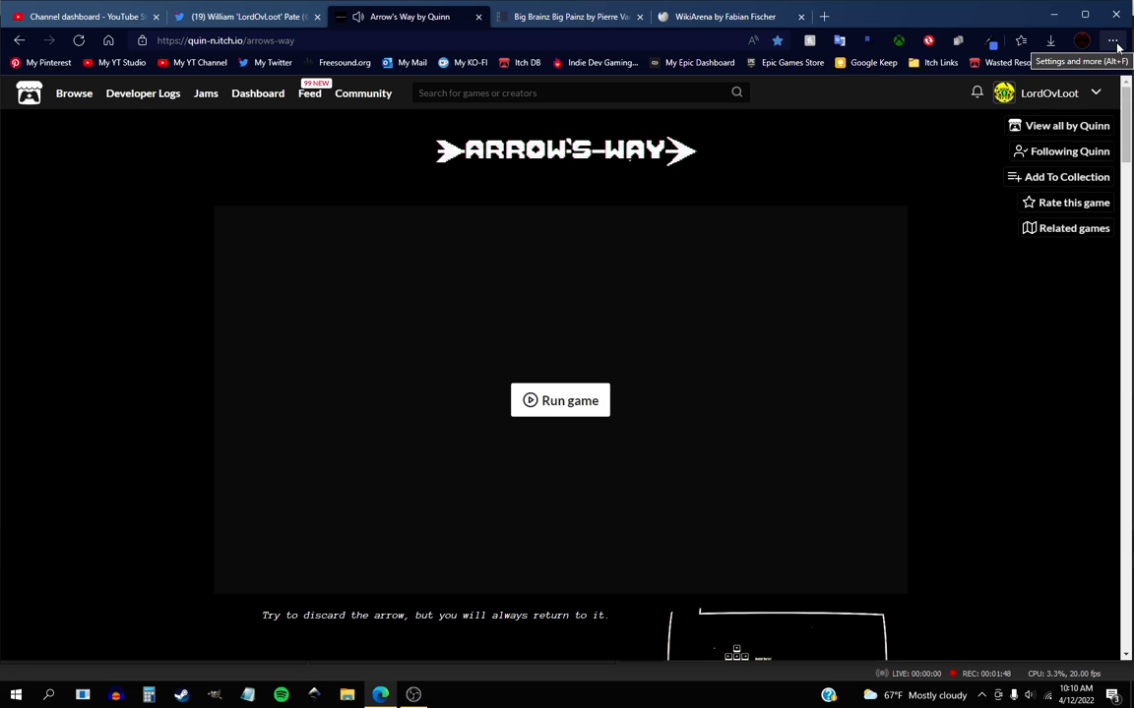
Step: Zoom the browser in twice so the game area fills most of the window
left_click(1113, 42)
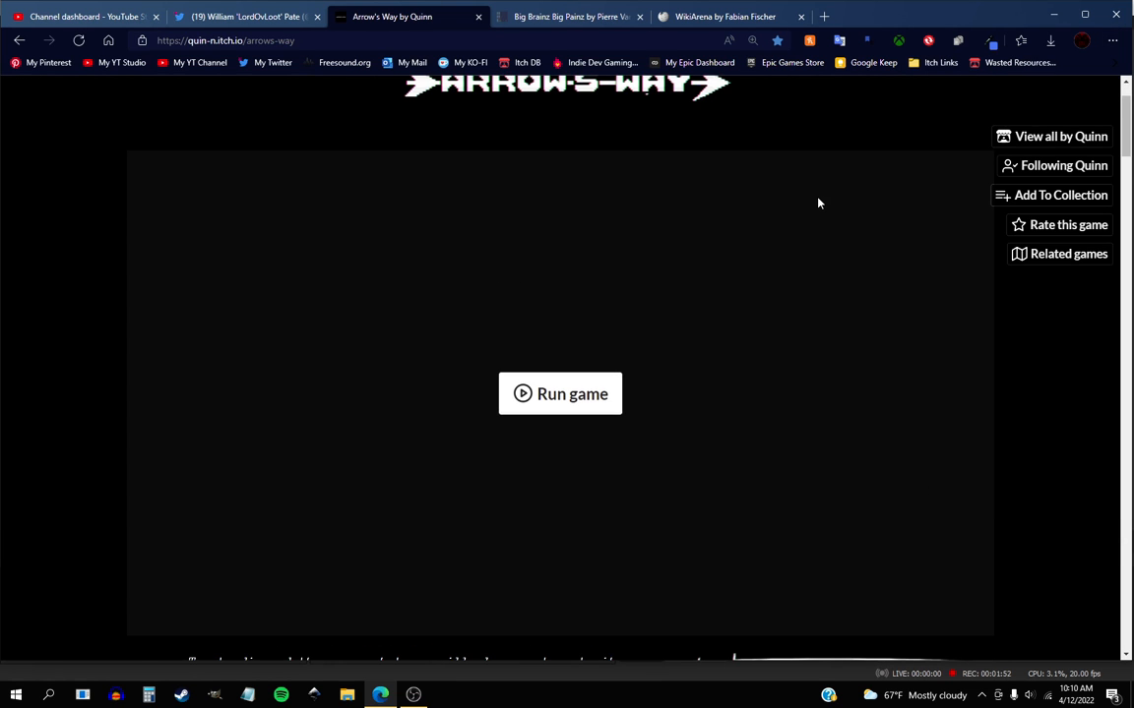
left_click(1106, 42)
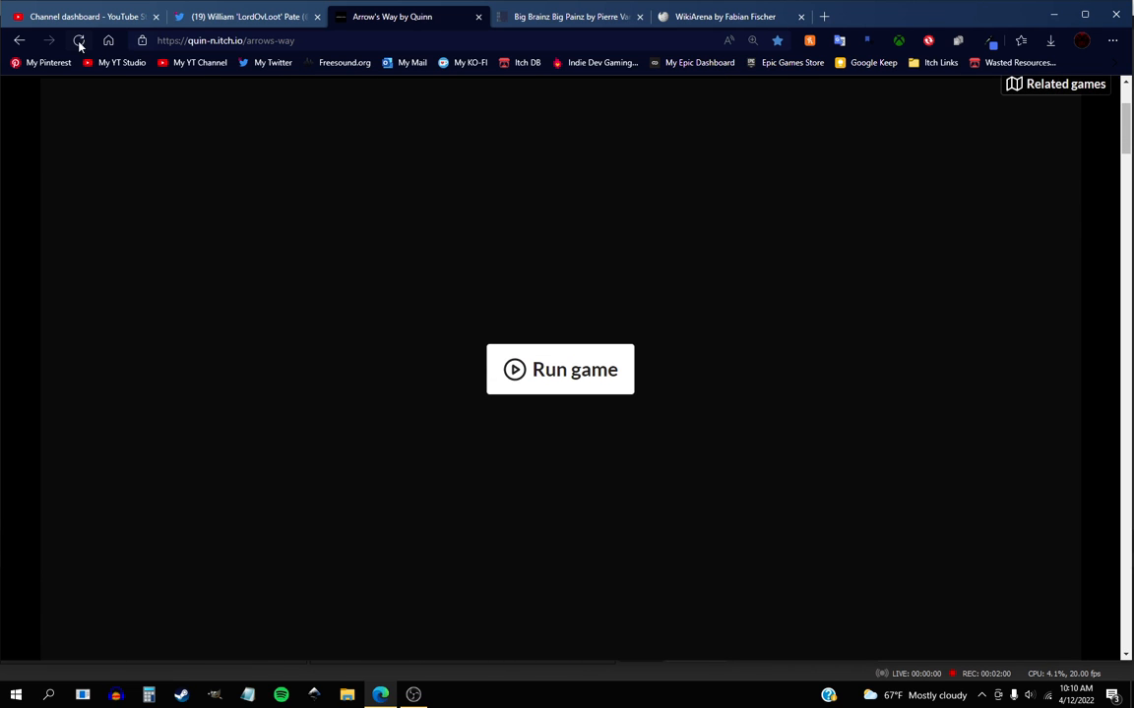
Step: Run the game again and start the first controls level from Play
left_click(560, 369)
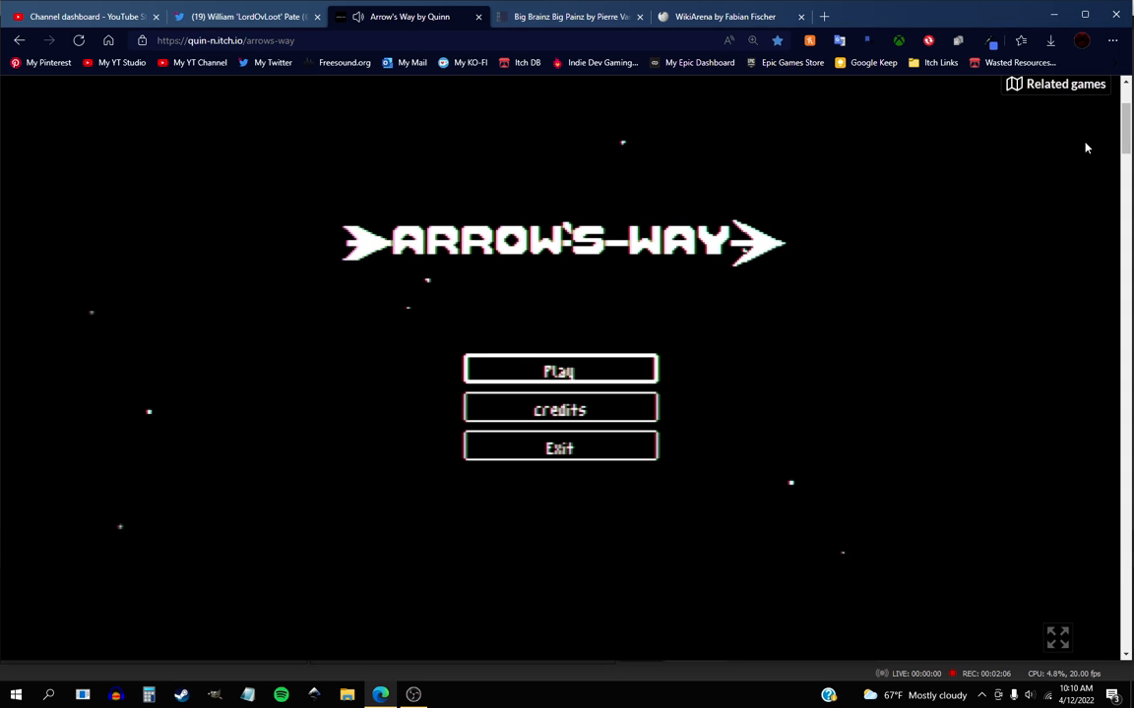
left_click(560, 369)
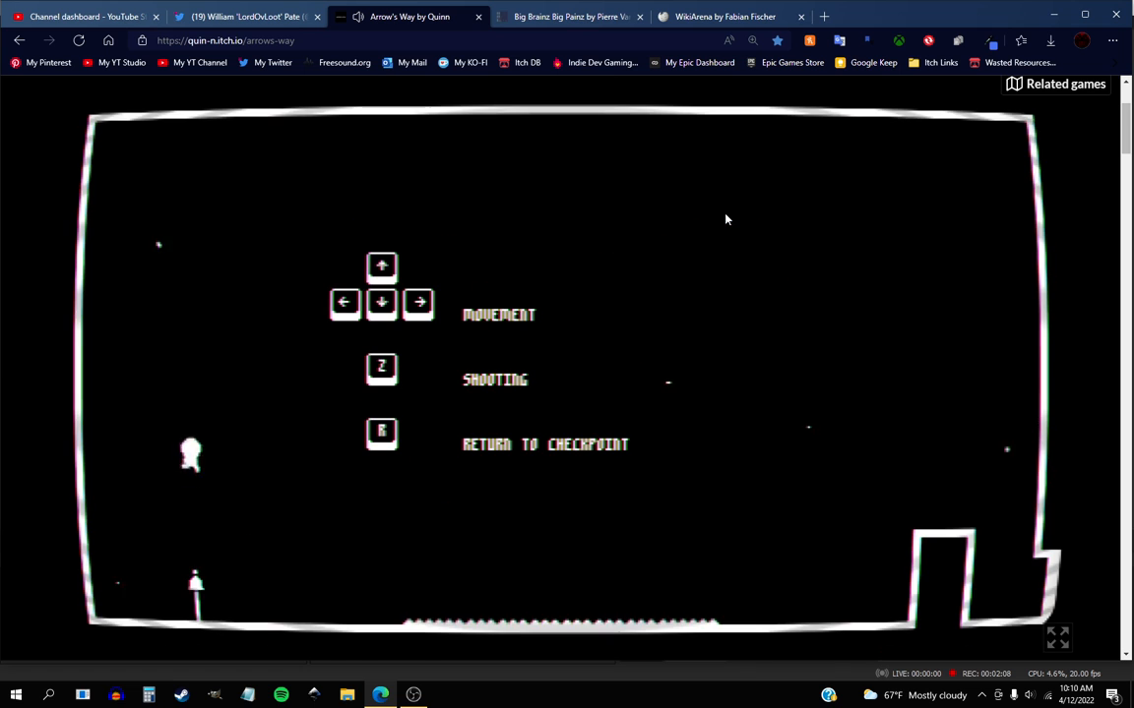